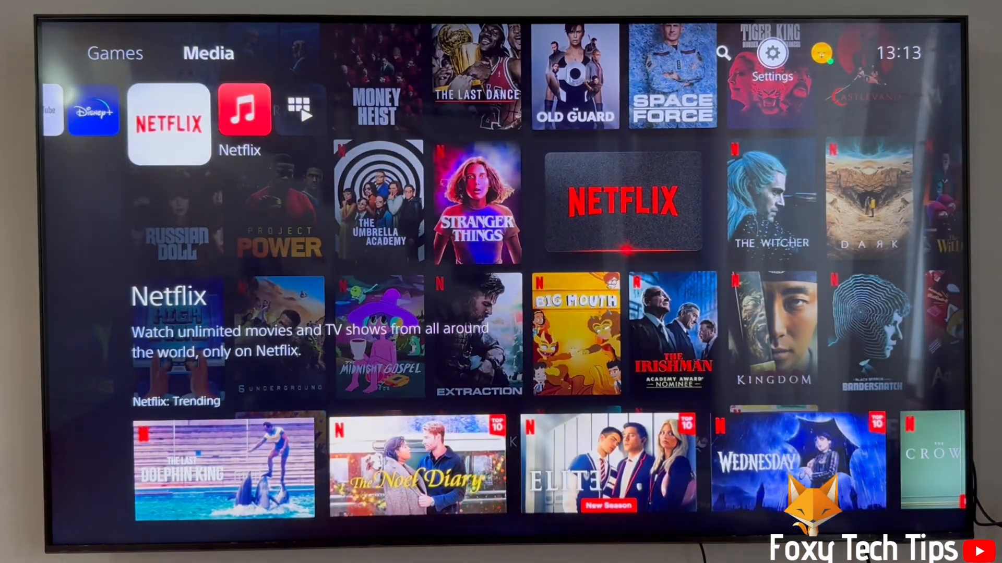
Step: Go from the media home screen through Settings into Users and Accounts
{"action": "left_click", "coordinate": [772, 52]}
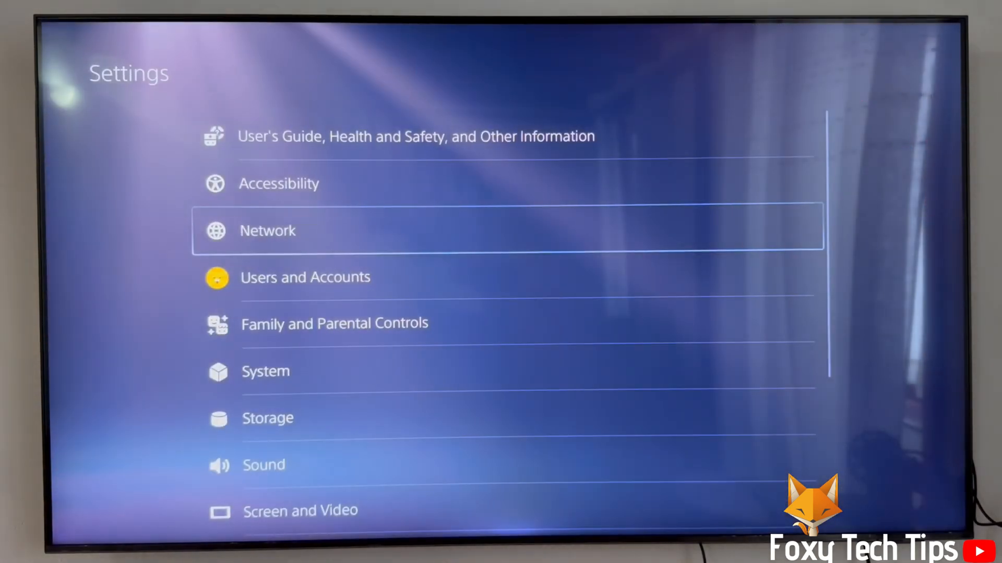
{"action": "key", "text": "Down"}
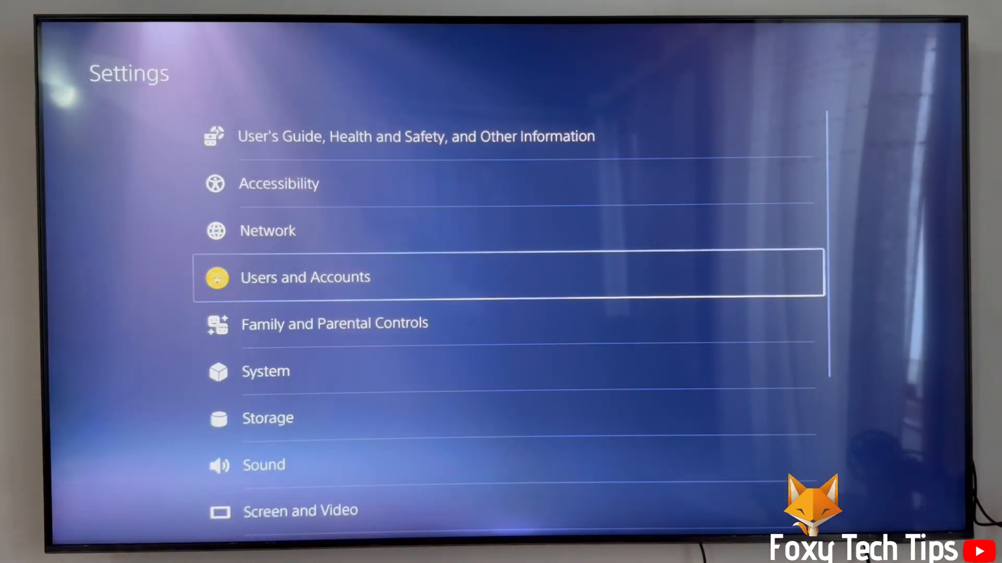
{"action": "left_click", "coordinate": [305, 277]}
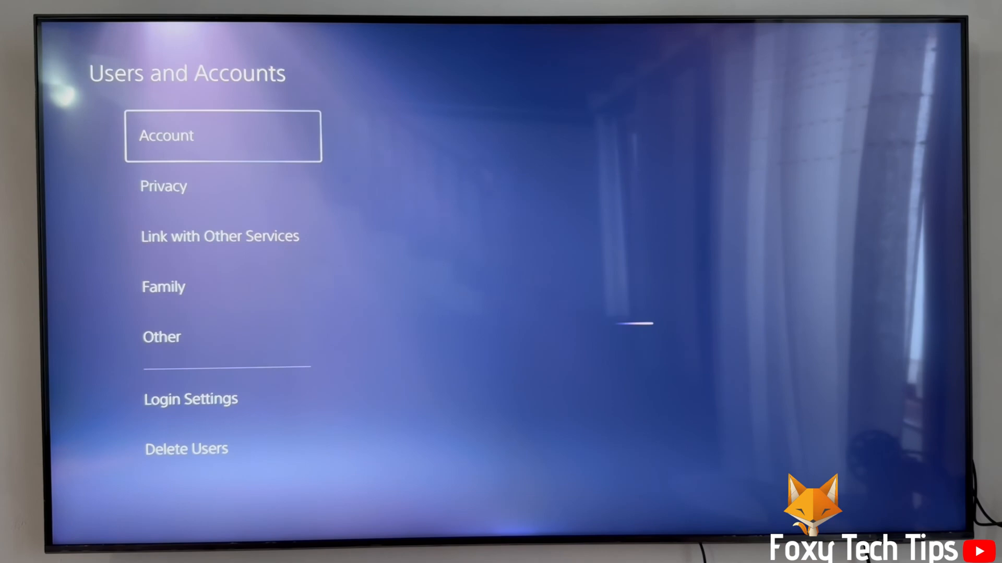
Step: Navigate Account, Payment and Subscriptions, then Purchase Settings to reach the checkout password option
{"action": "left_click", "coordinate": [222, 136]}
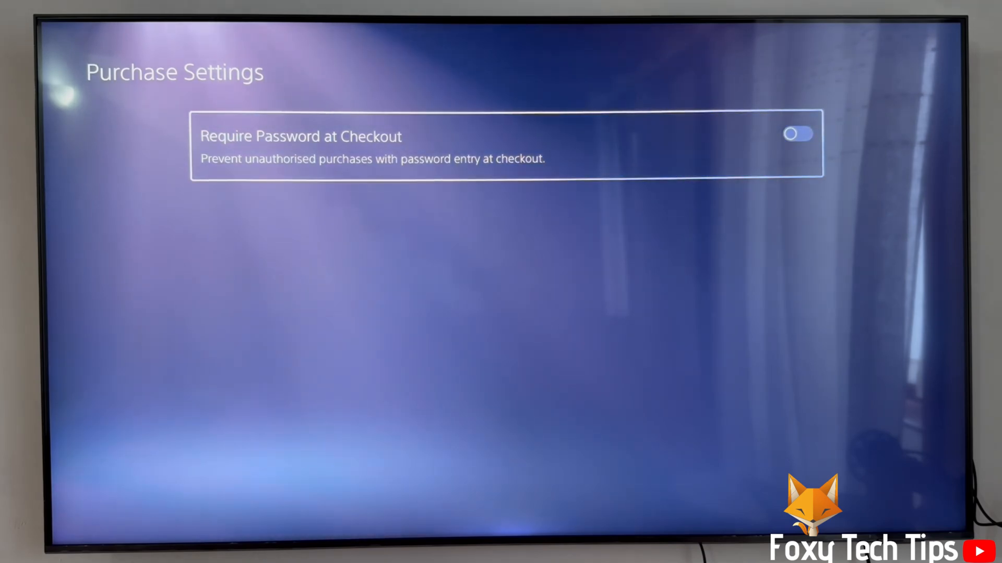
Step: Toggle Require Password at Checkout on and off, then open the Switcher showing YouTube
{"action": "left_click", "coordinate": [797, 133]}
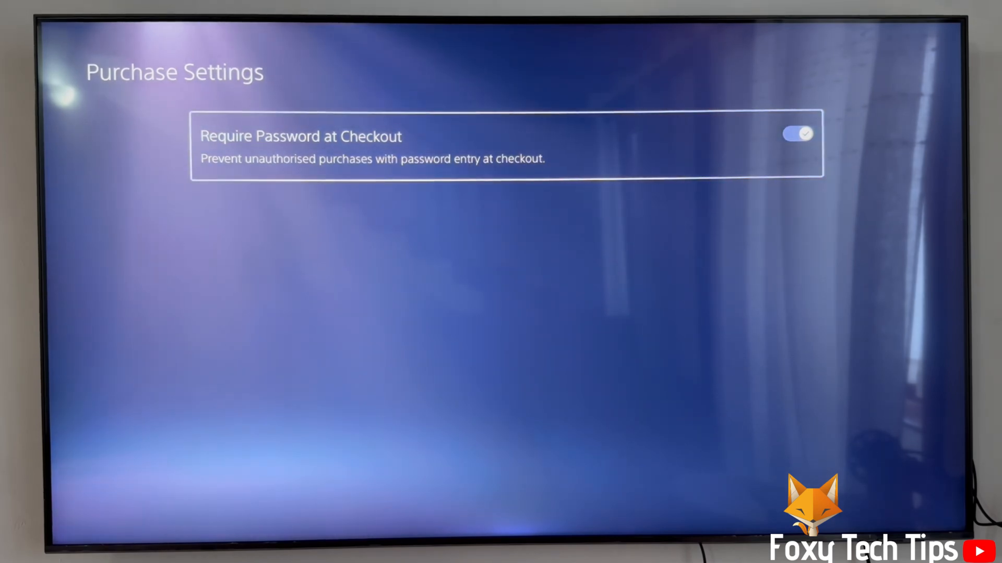
{"action": "left_click", "coordinate": [797, 134]}
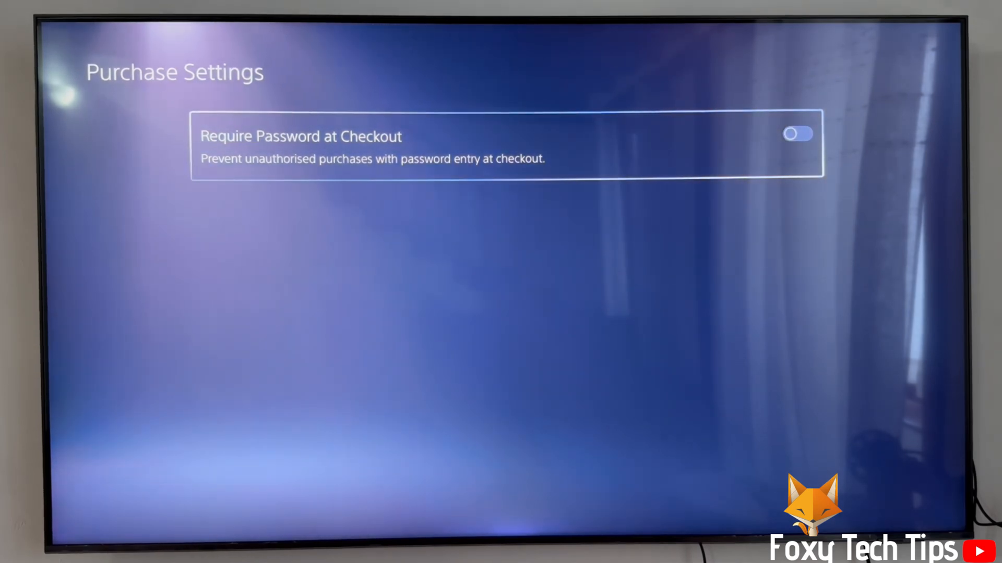
{"action": "left_click", "coordinate": [798, 133]}
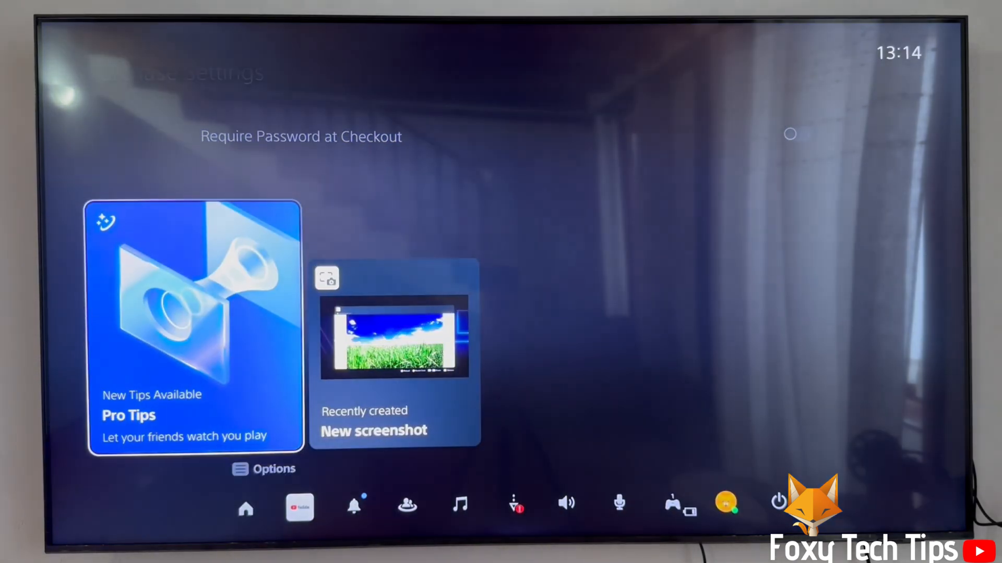
{"action": "left_click", "coordinate": [298, 508]}
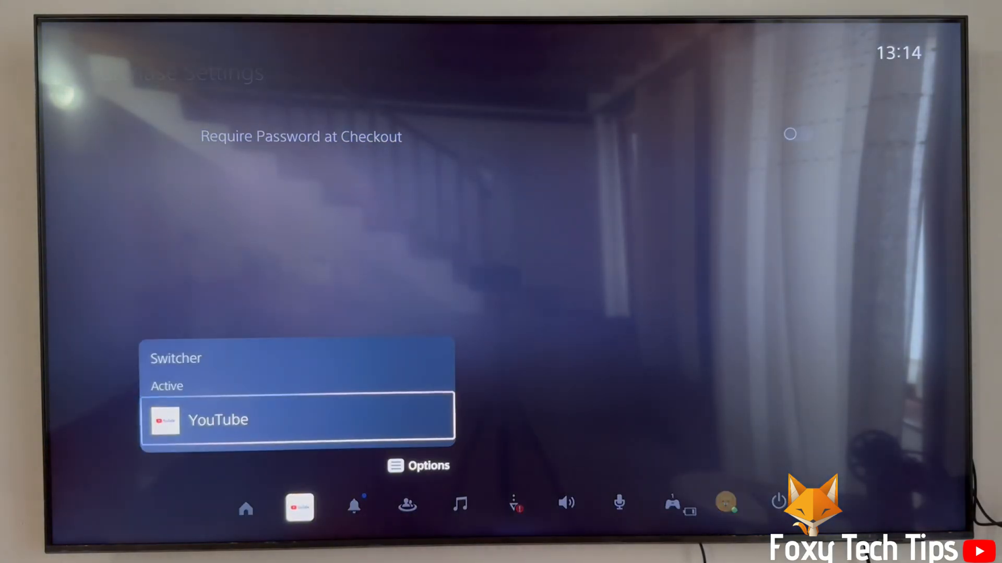